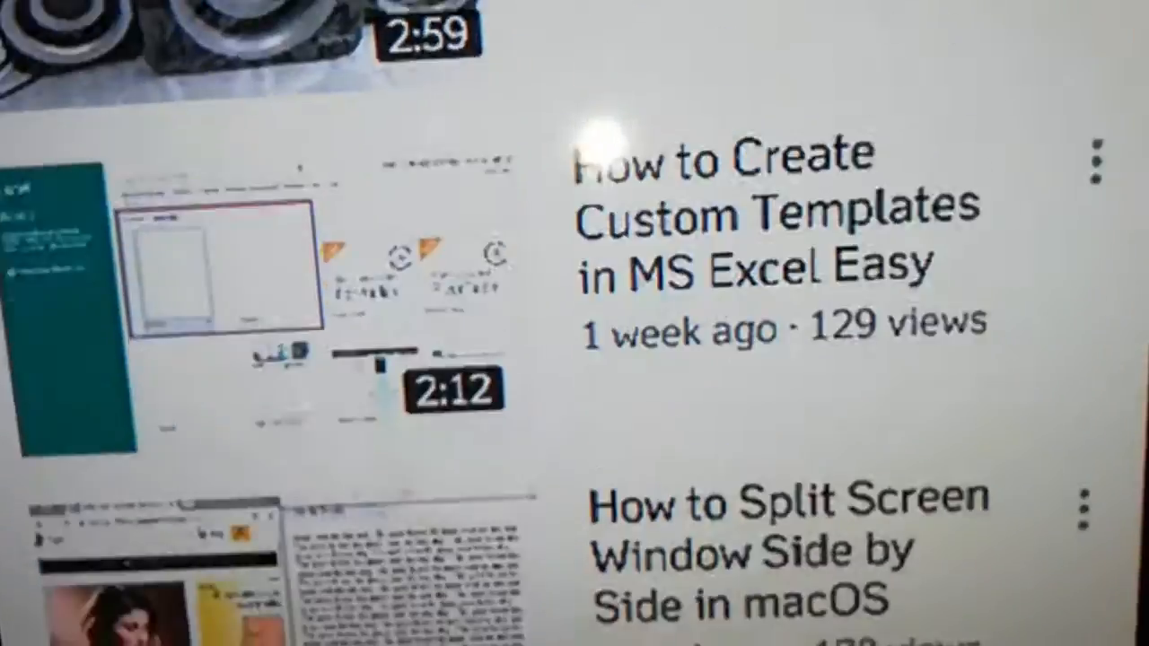
scroll(down, 3)
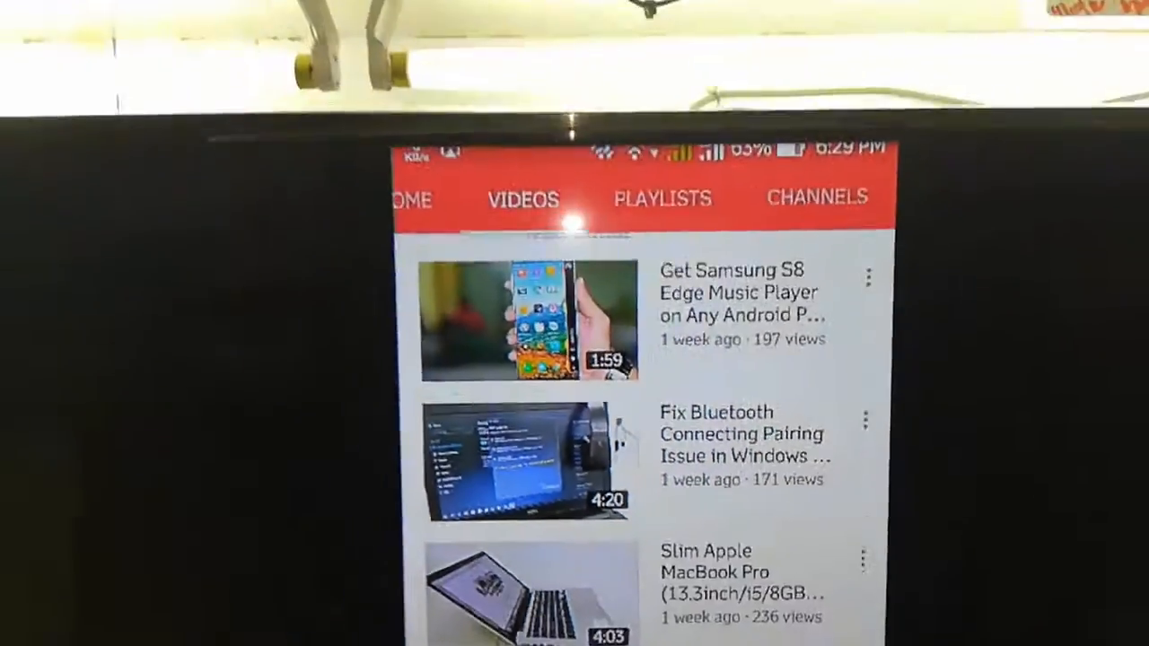
scroll(down, 3)
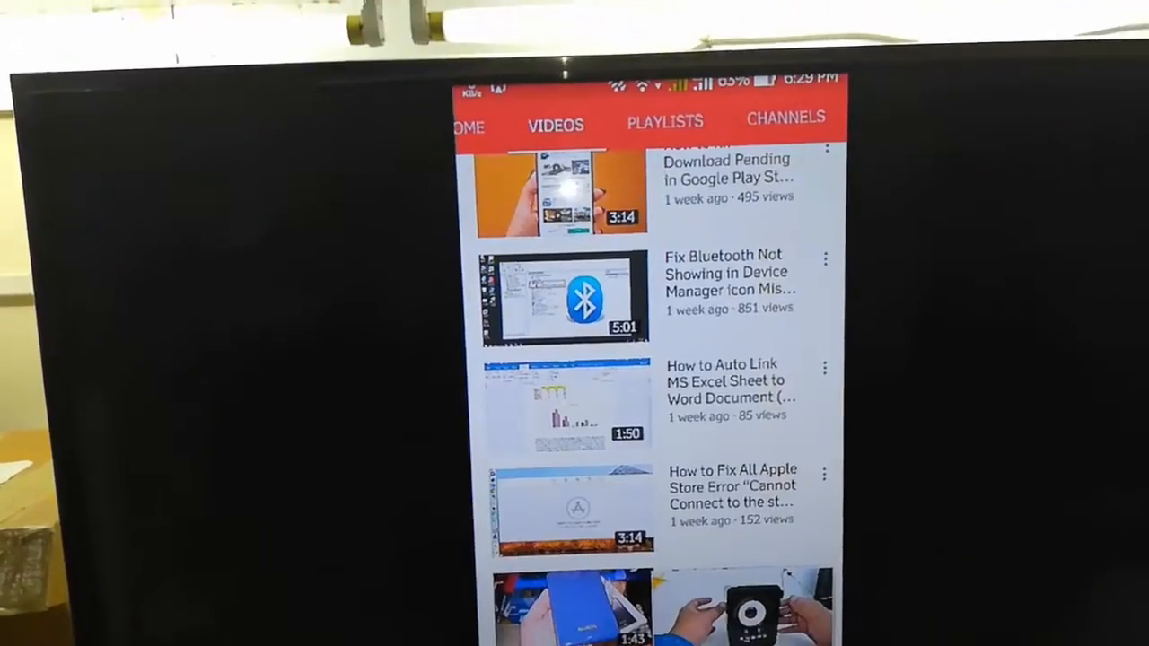